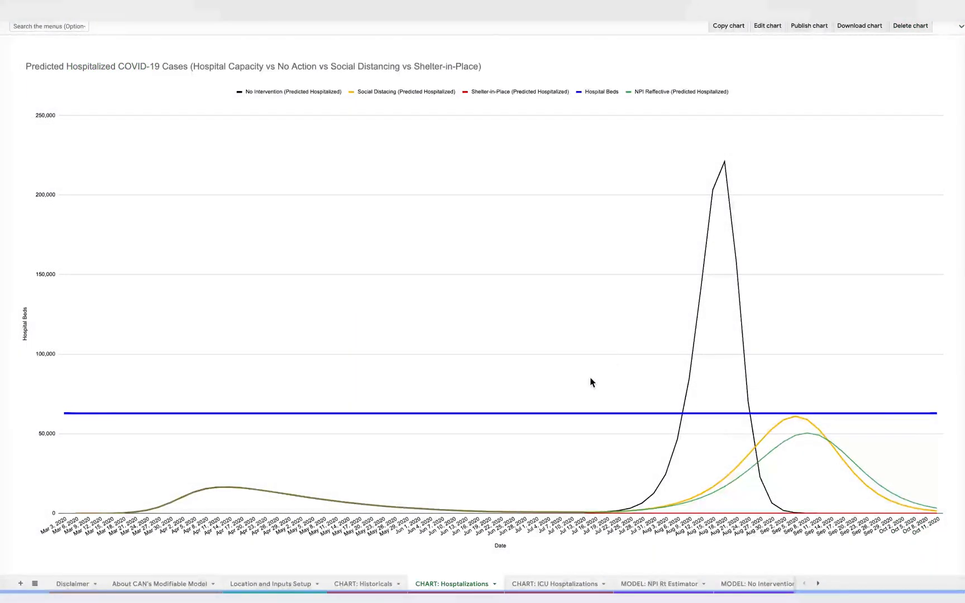
mouse_move(730, 200)
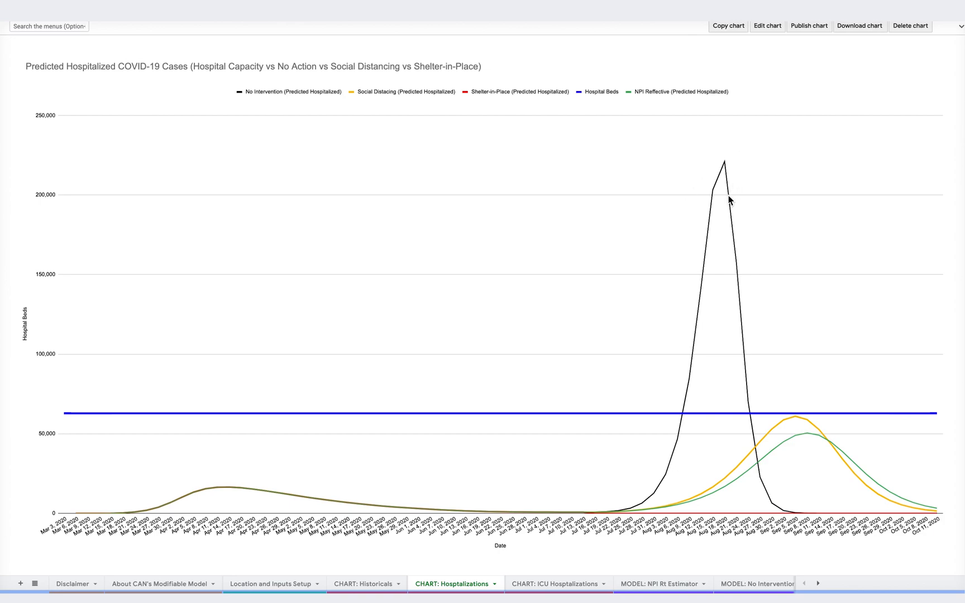
Step: View the Disclaimer sheet, then switch to the Location and Inputs Setup sheet
click(73, 583)
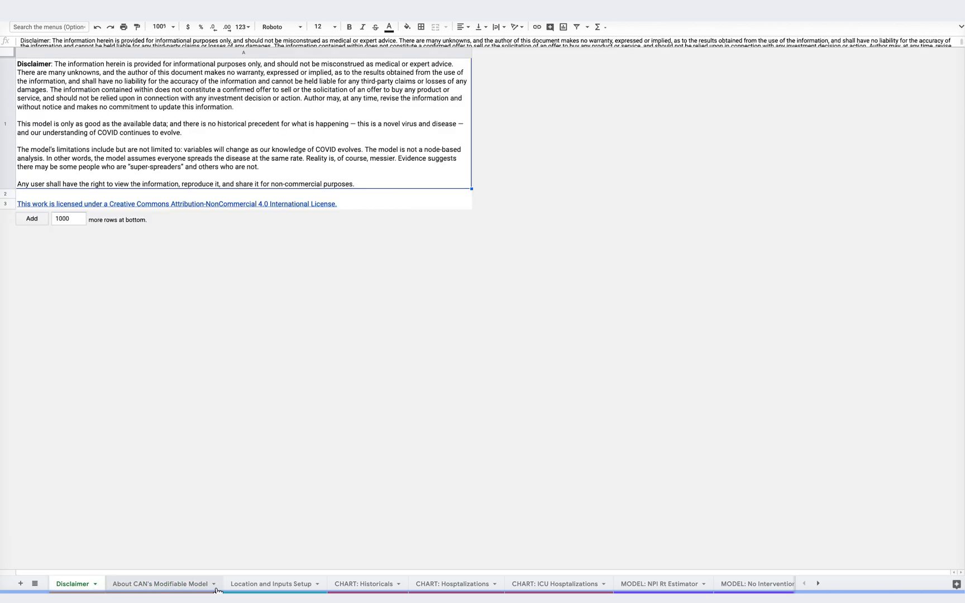
click(270, 583)
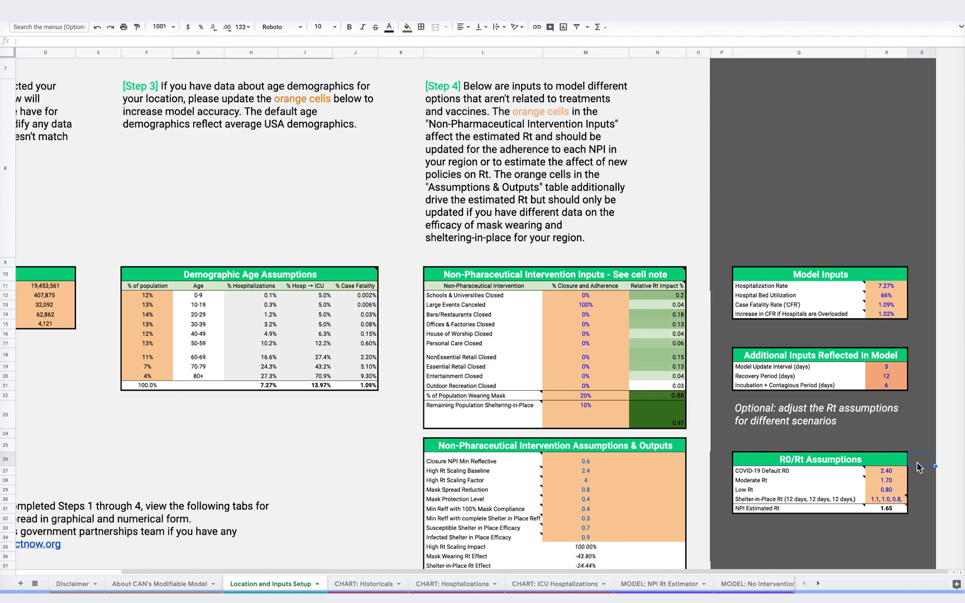
Step: Review the California location selector and NPI input tables on the setup sheet
click(819, 459)
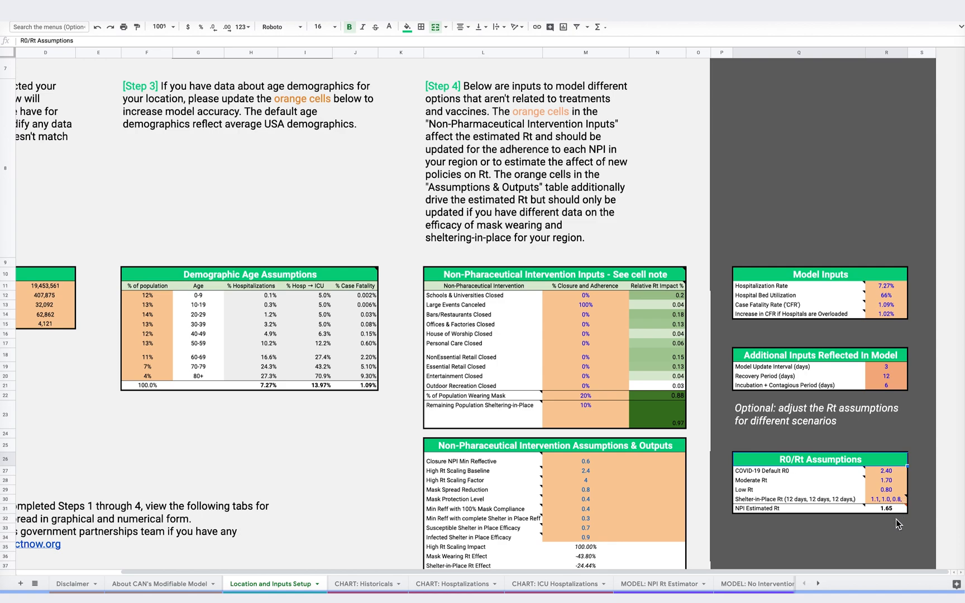
scroll(left, 3)
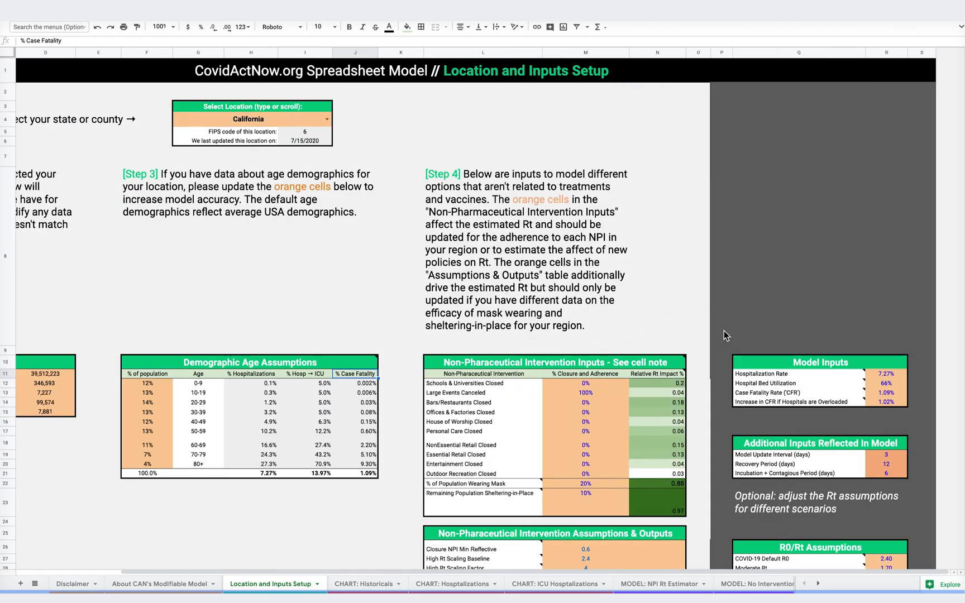
click(800, 392)
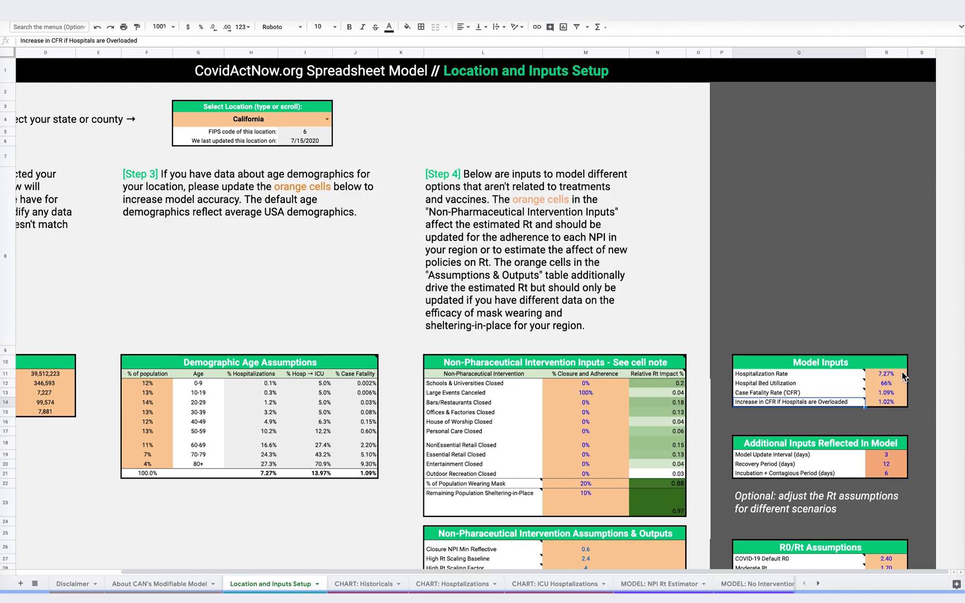
scroll(down, 3)
text(50)
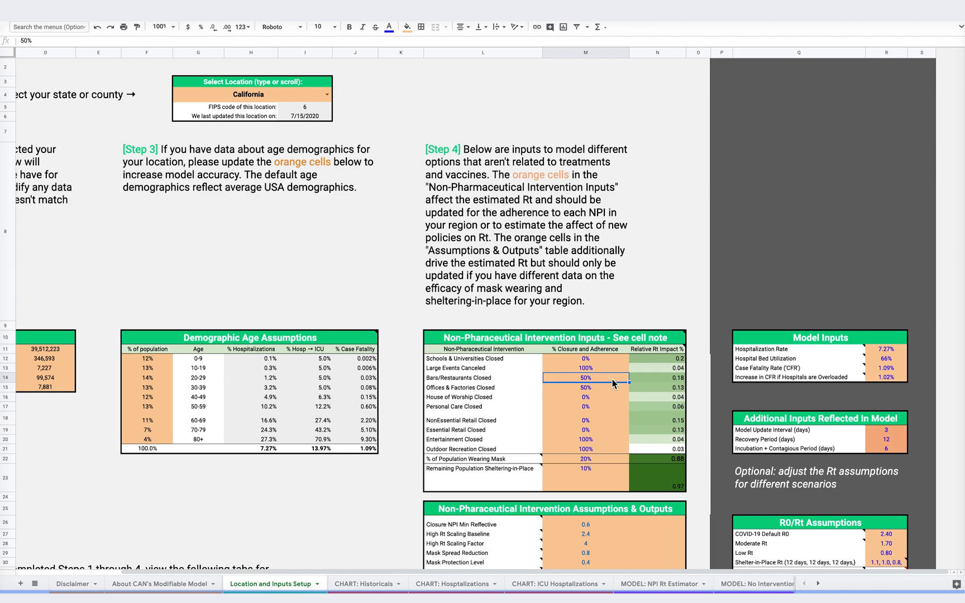
click(657, 369)
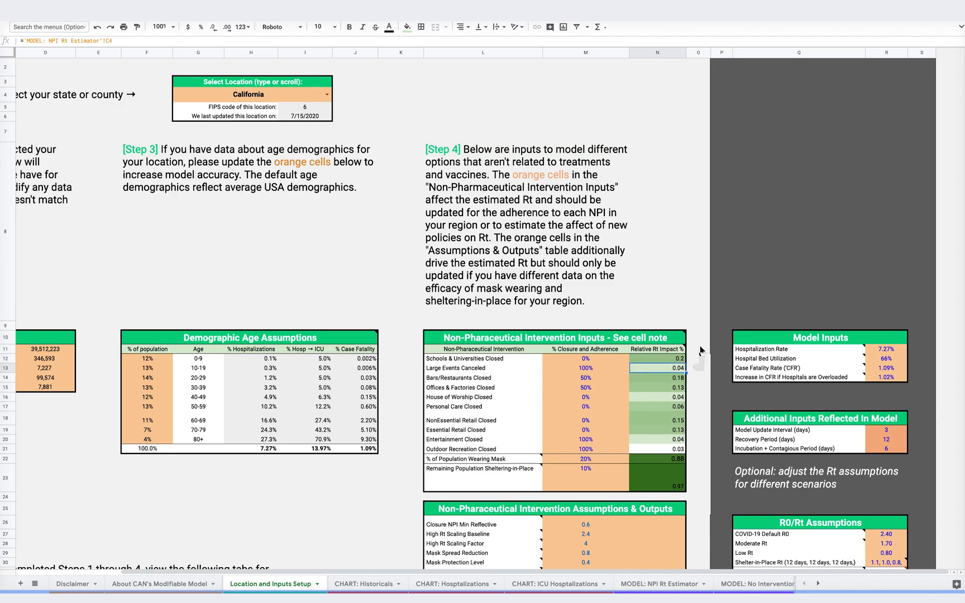
click(452, 583)
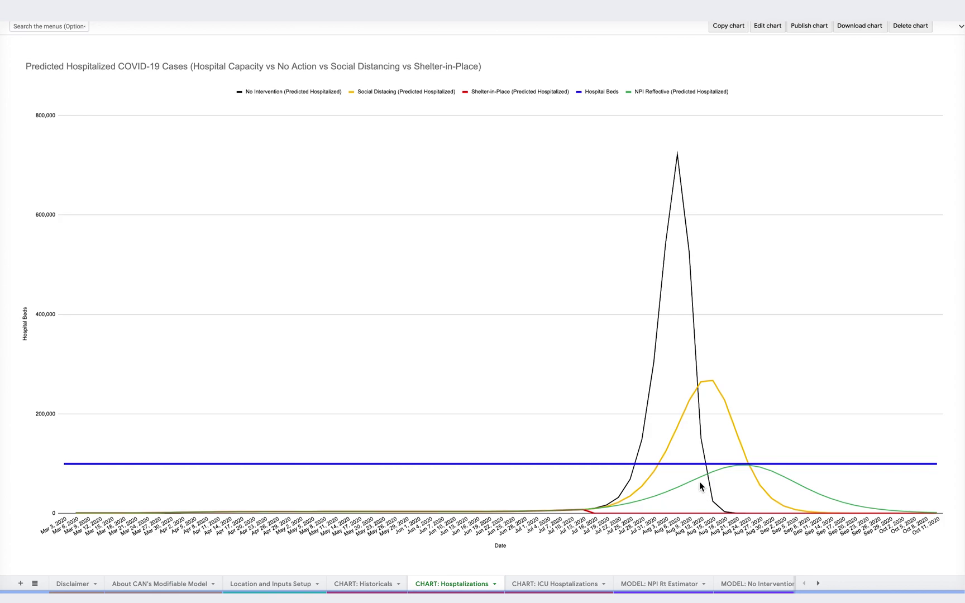
mouse_move(780, 467)
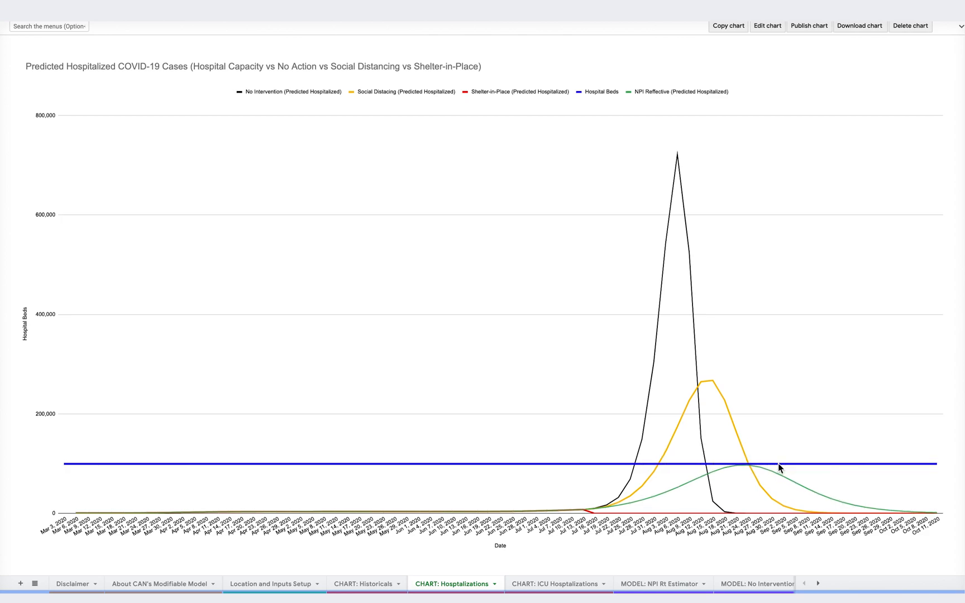
mouse_move(766, 463)
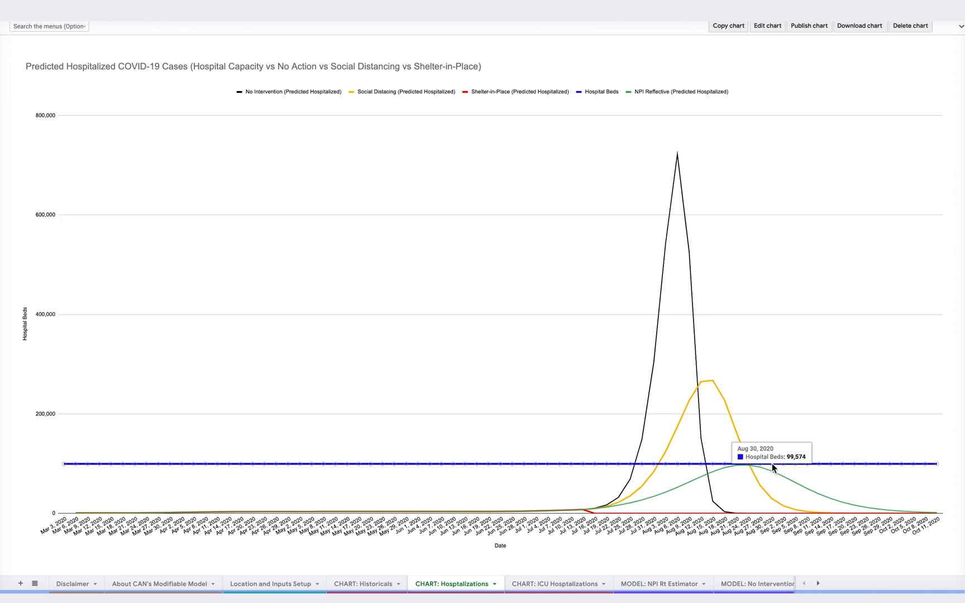
mouse_move(665, 482)
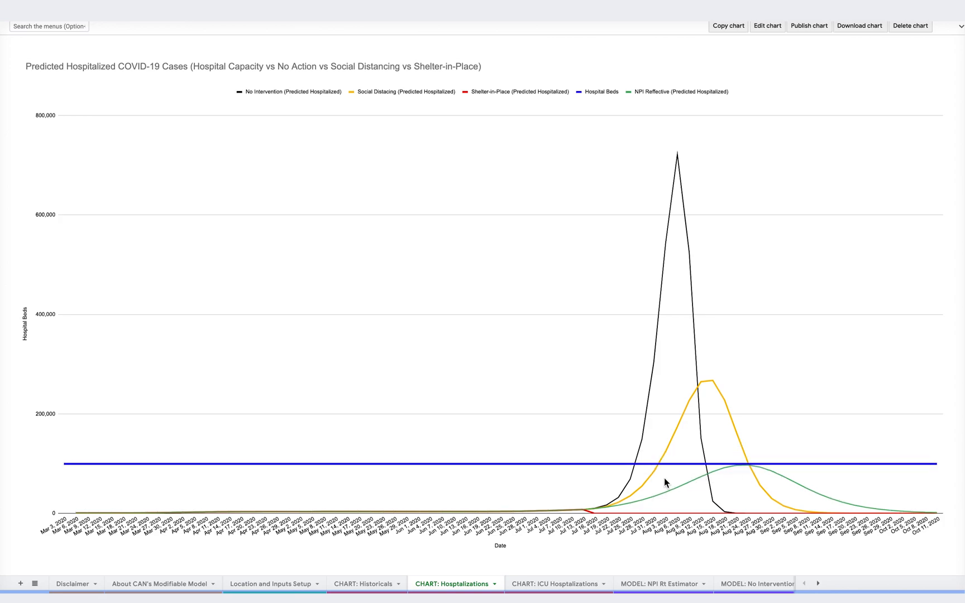
mouse_move(779, 516)
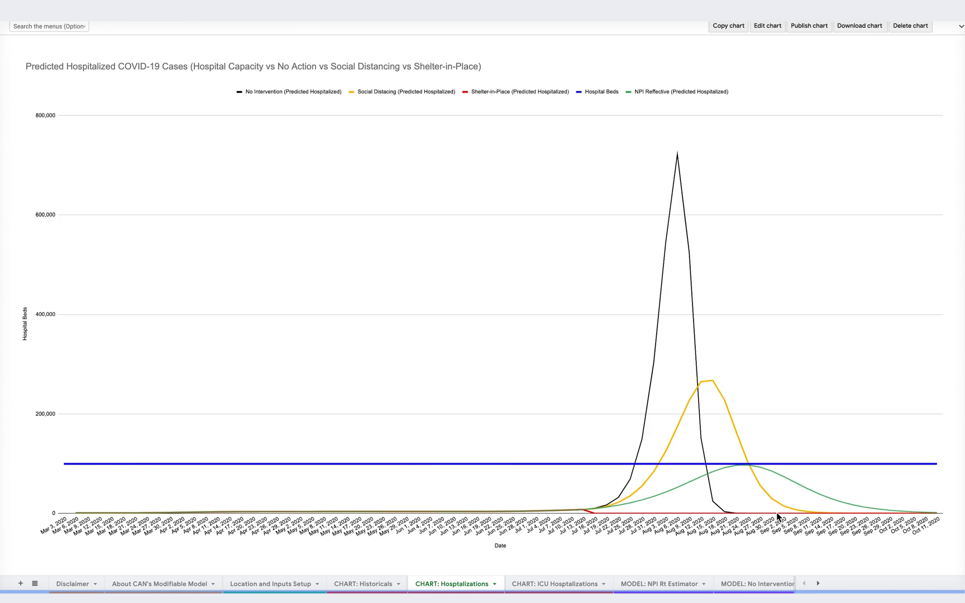
mouse_move(675, 489)
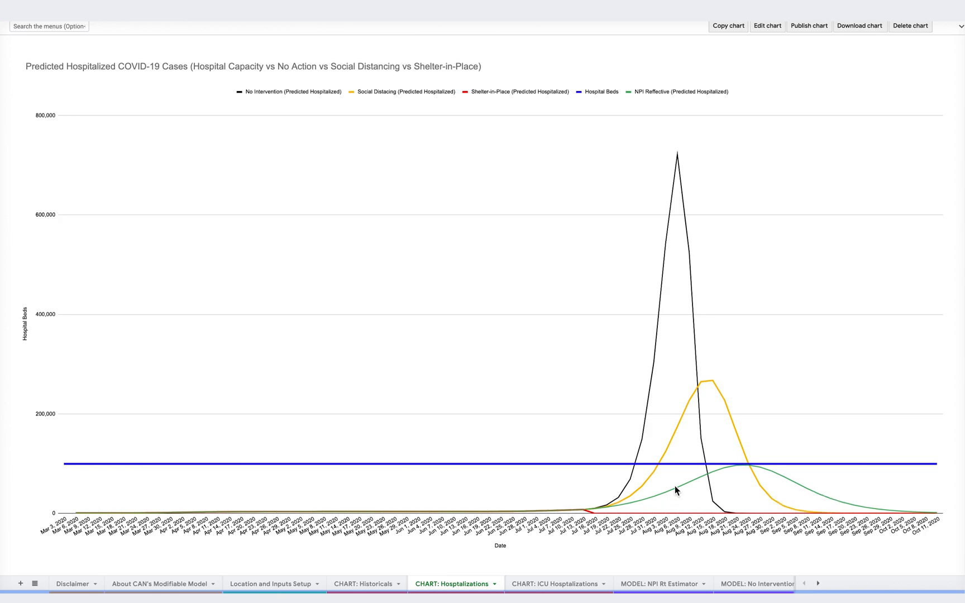
mouse_move(680, 489)
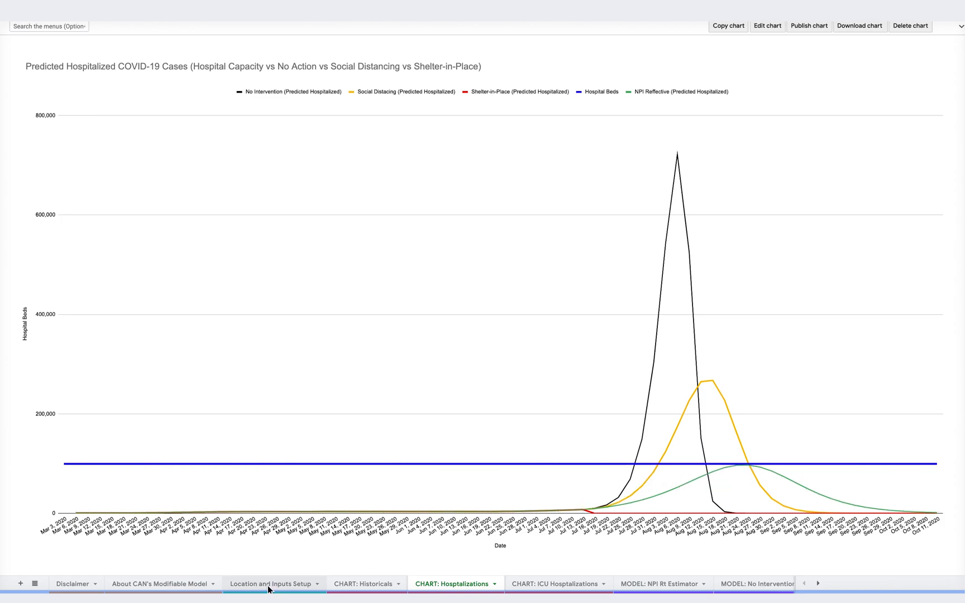
Step: Check the Bars/Restaurants Closed NPI value, then view the ICU Hospitalizations chart
click(269, 583)
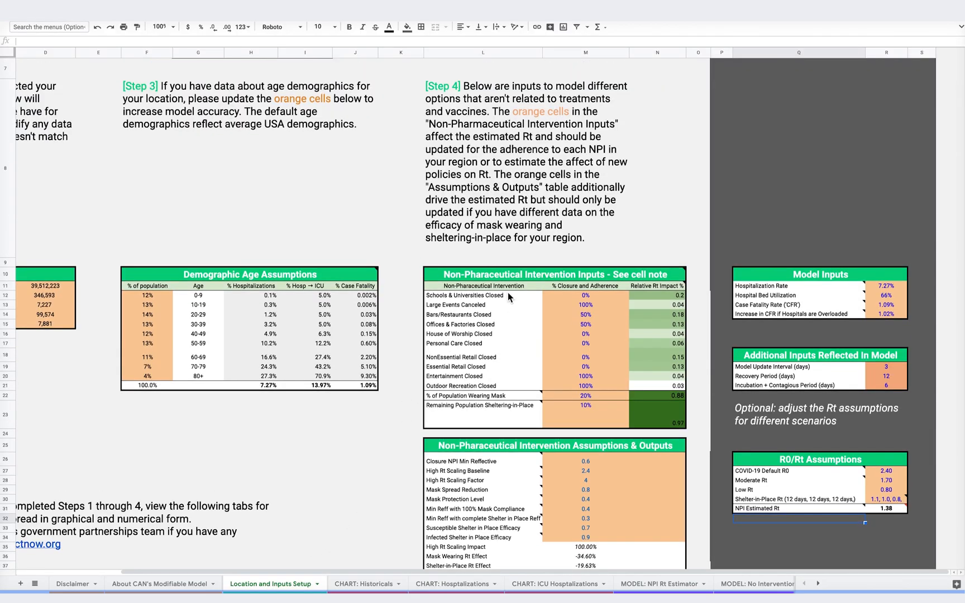
click(481, 349)
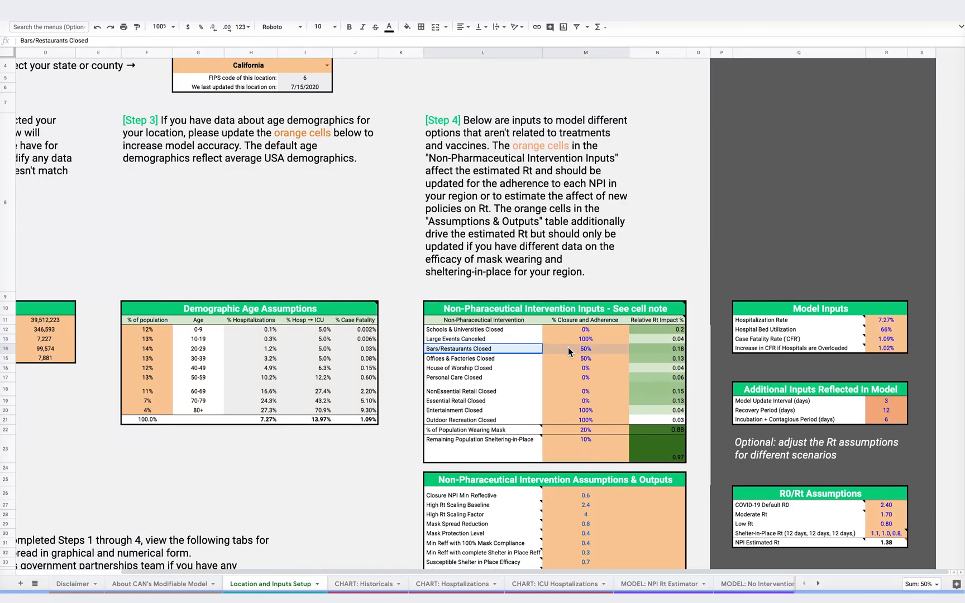
click(553, 583)
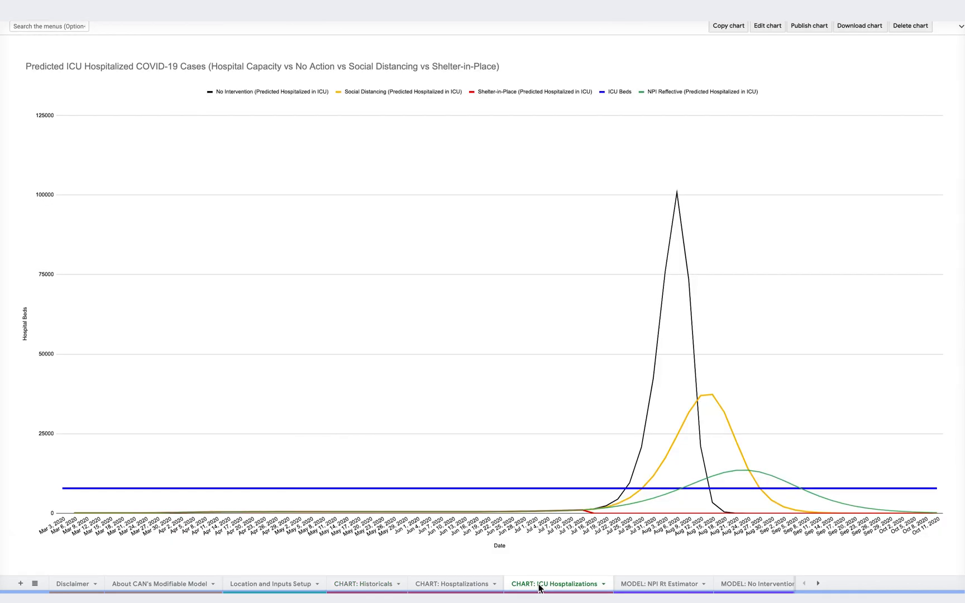
Step: Switch to the MODEL: NPI Rt Estimator sheet to review its Rt impacts and sources
click(377, 583)
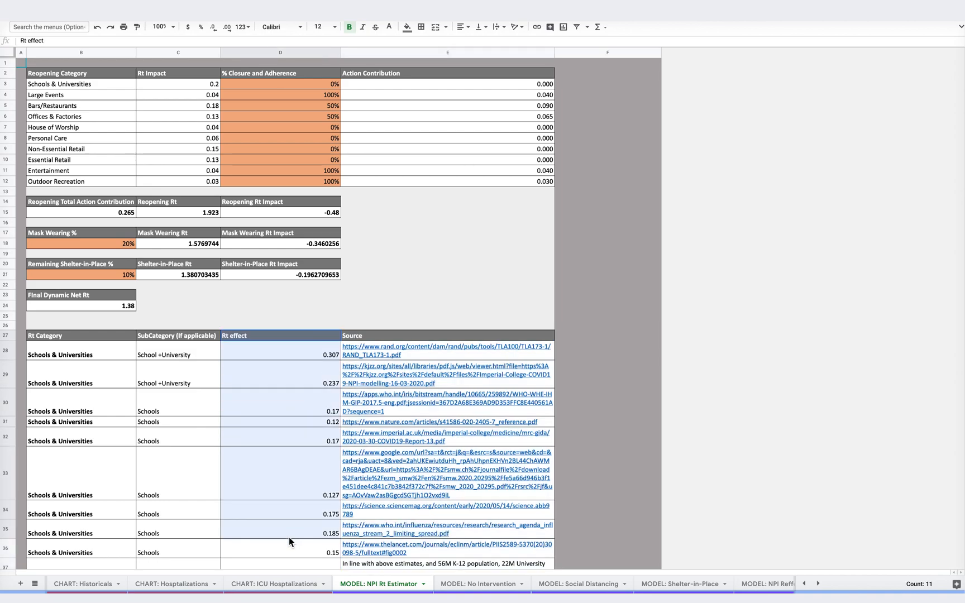